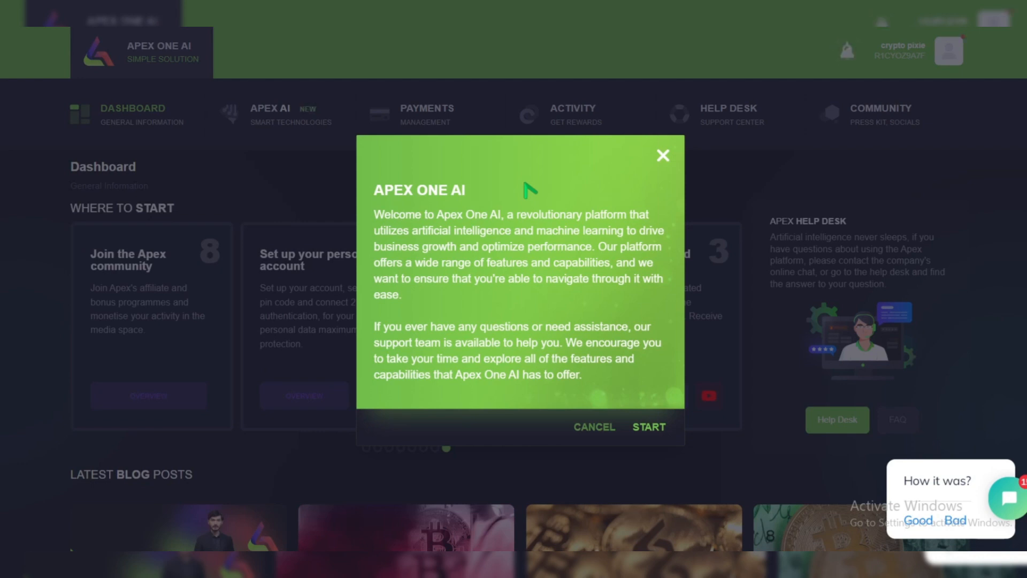
# - Dismiss the welcome introduction to reveal the dashboard's Where to Start steps
pyautogui.click(662, 156)
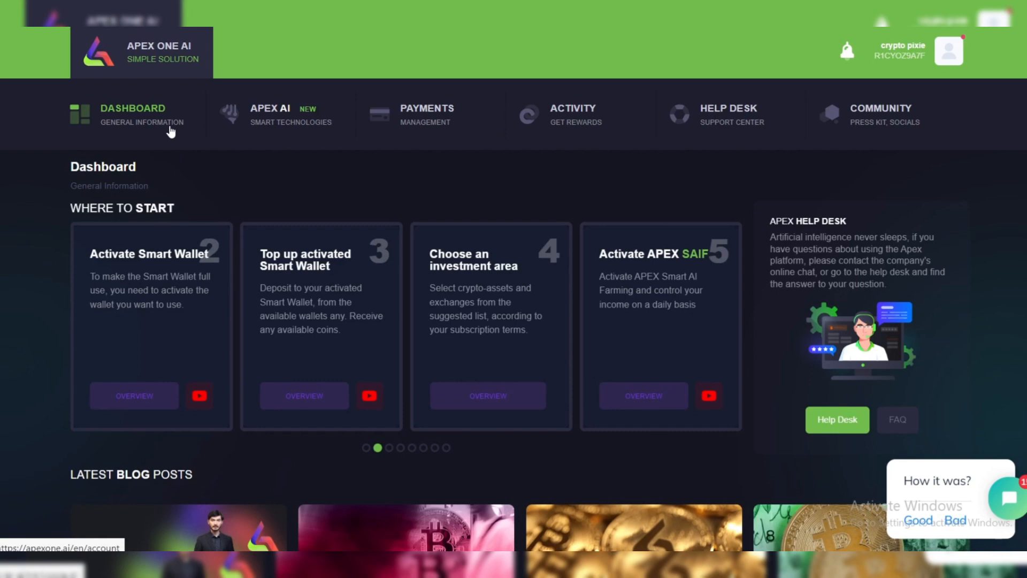
# - Scroll the dashboard down to the blog posts, coin flow and financial reserves sections
pyautogui.scroll(-3)
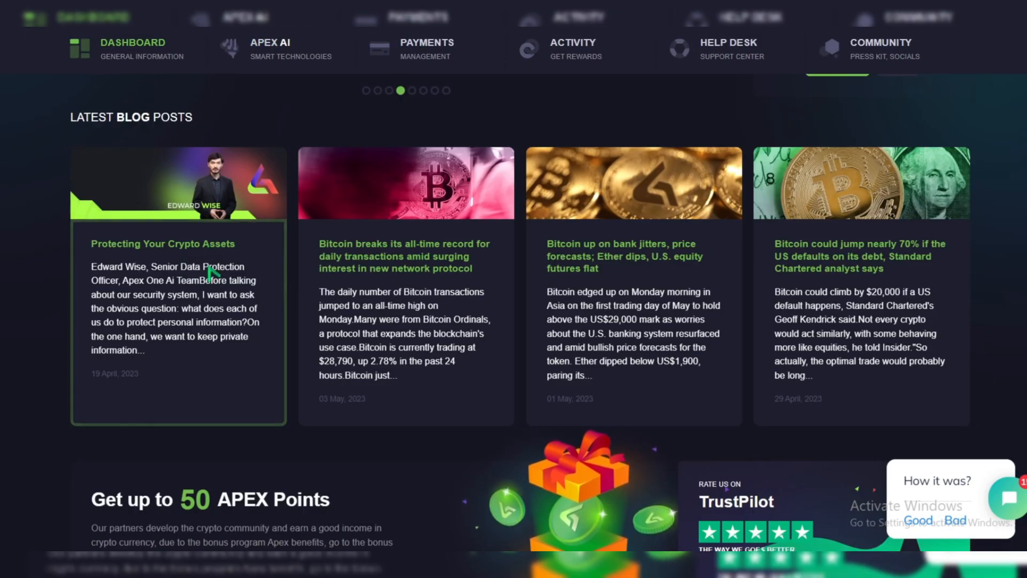
pyautogui.moveTo(180, 247)
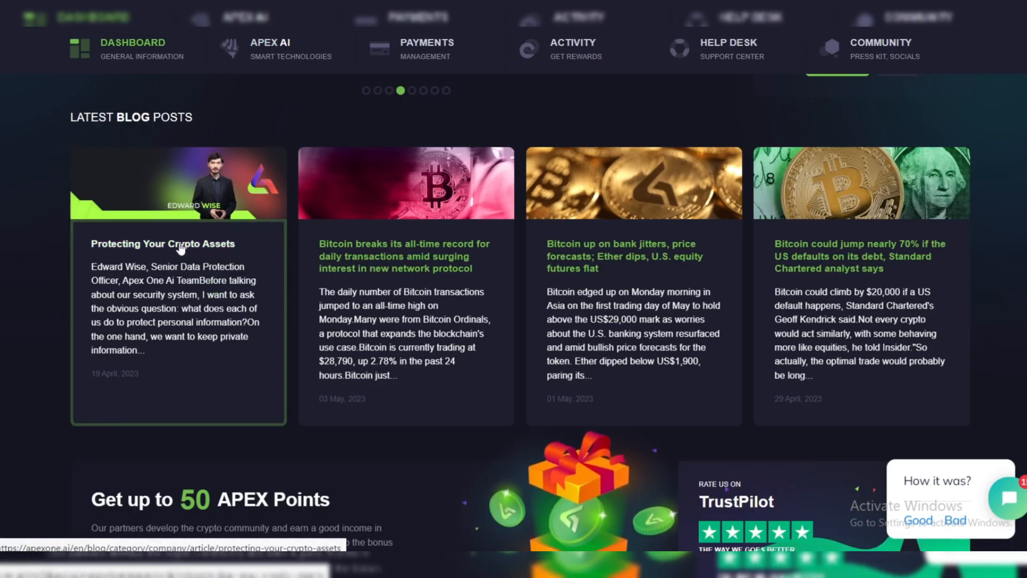
pyautogui.moveTo(406, 256)
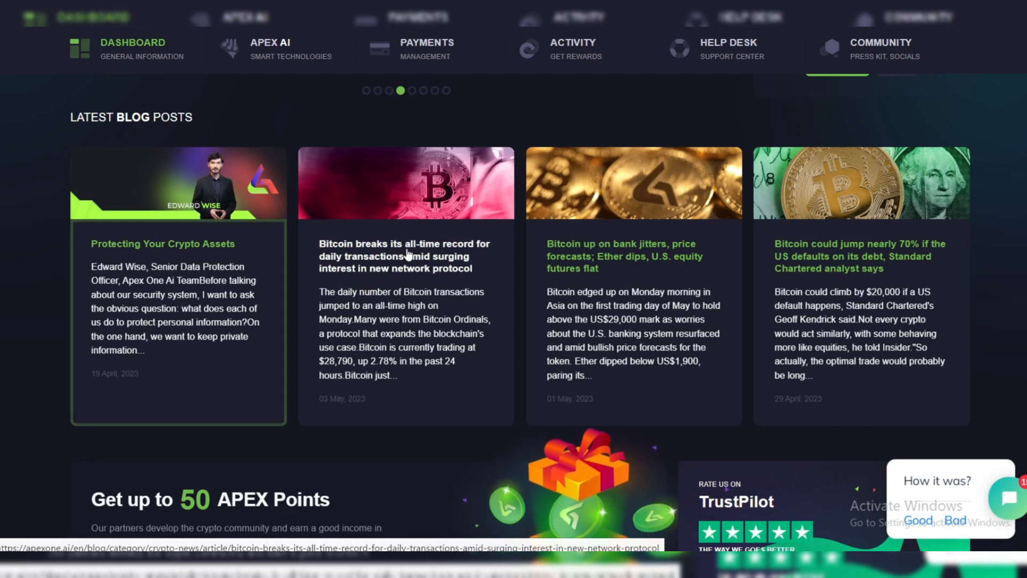
pyautogui.scroll(-3)
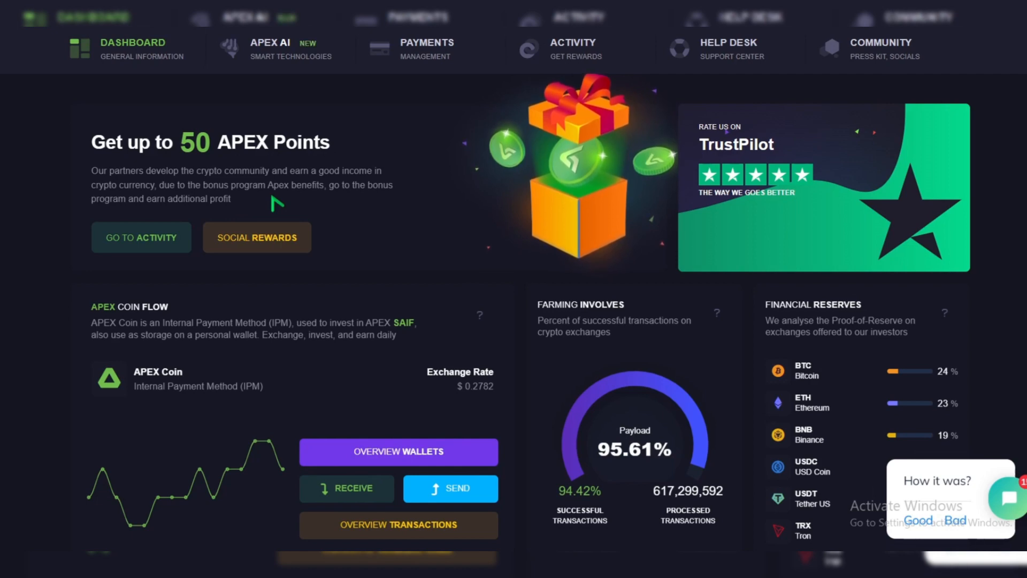
pyautogui.moveTo(168, 246)
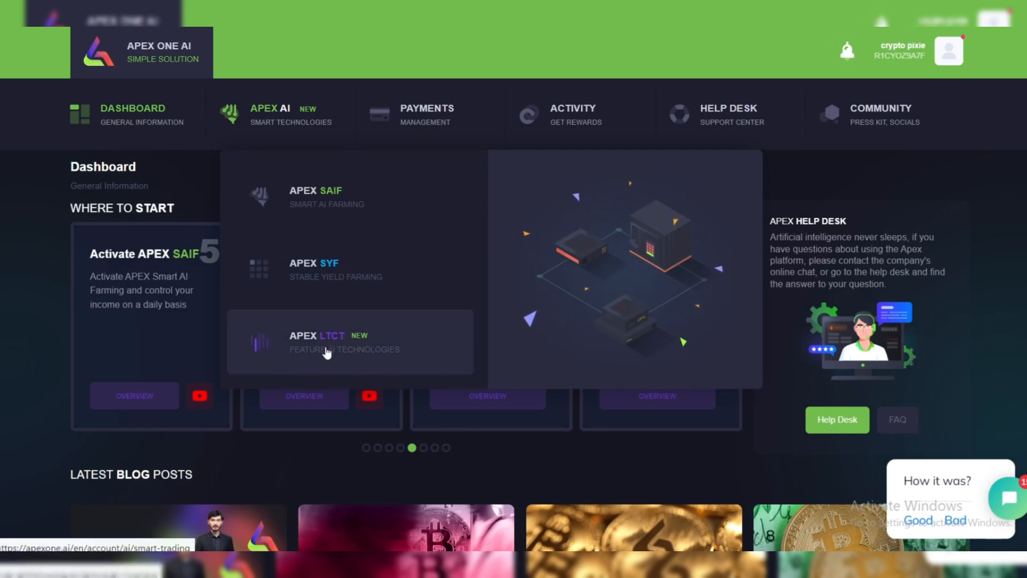
# - Go to the Low-Touch Client Trading page and scroll to the active 255.80587318 USDT plan
pyautogui.click(327, 340)
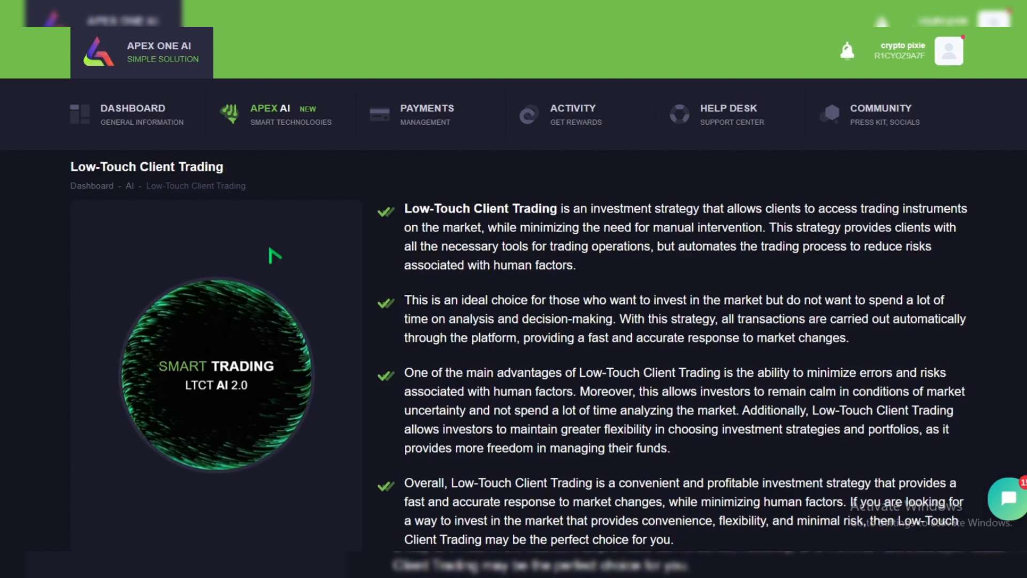
pyautogui.click(269, 113)
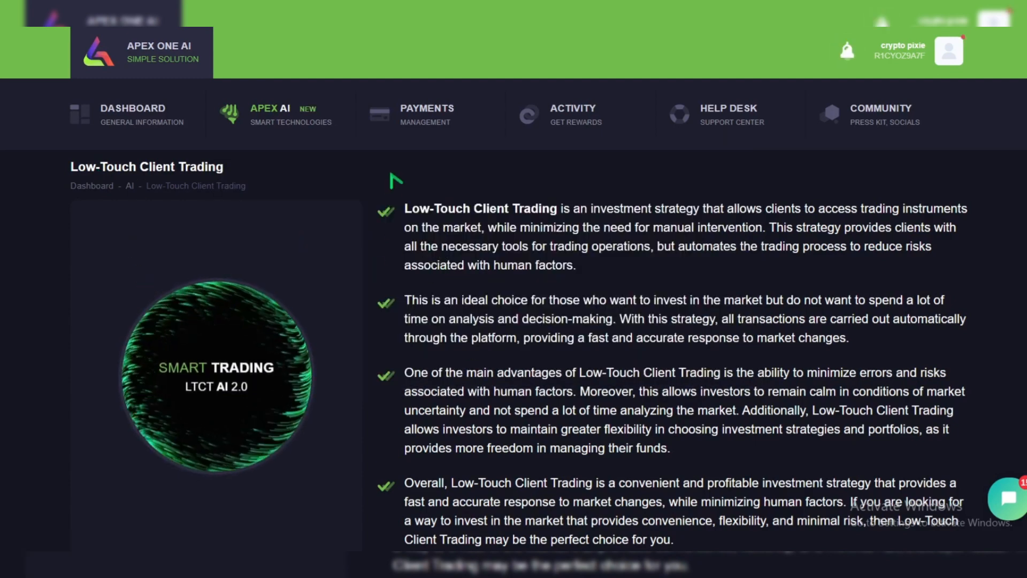
pyautogui.scroll(-3)
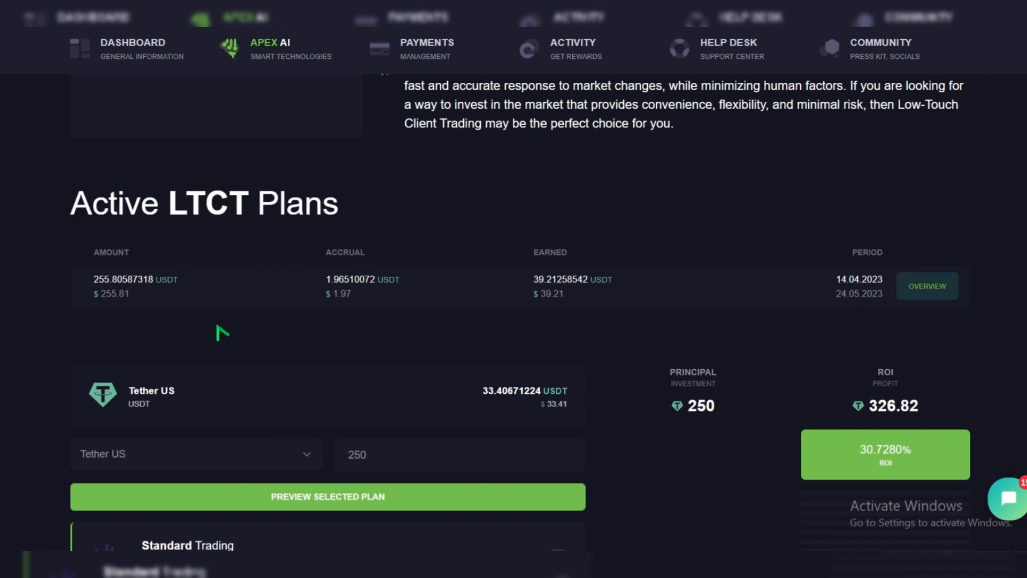
pyautogui.moveTo(547, 308)
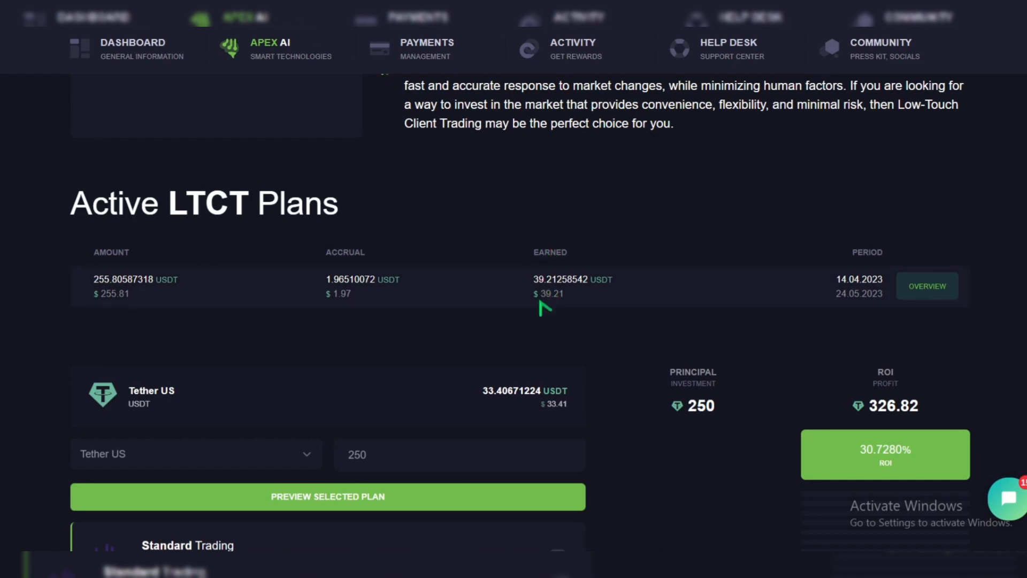
pyautogui.moveTo(534, 317)
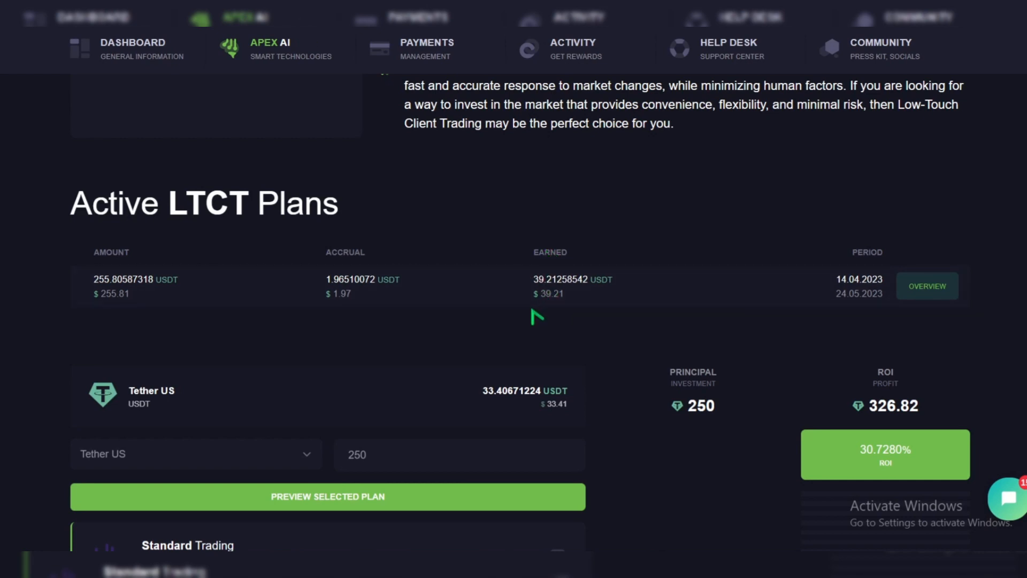
pyautogui.moveTo(820, 266)
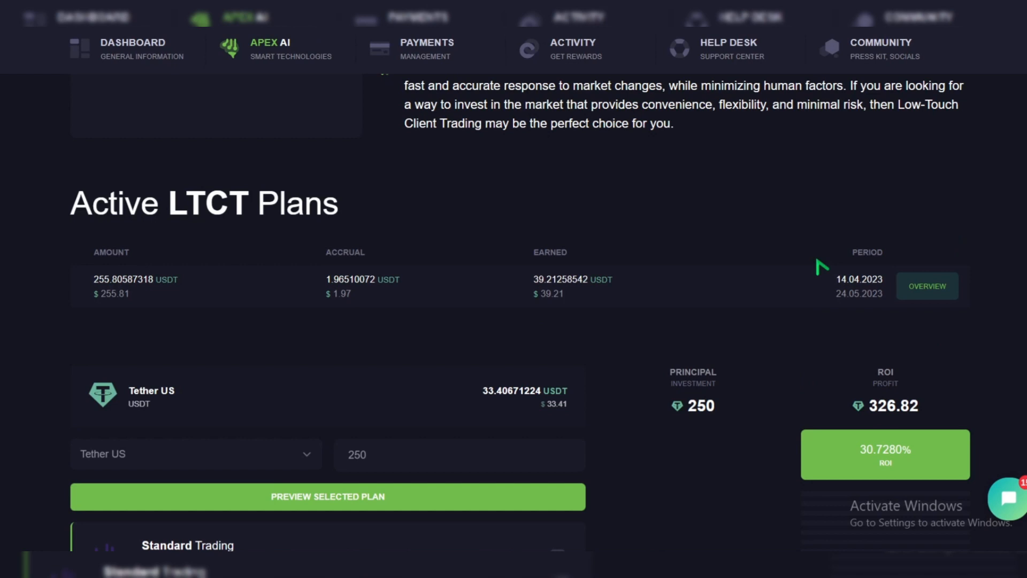
pyautogui.scroll(-3)
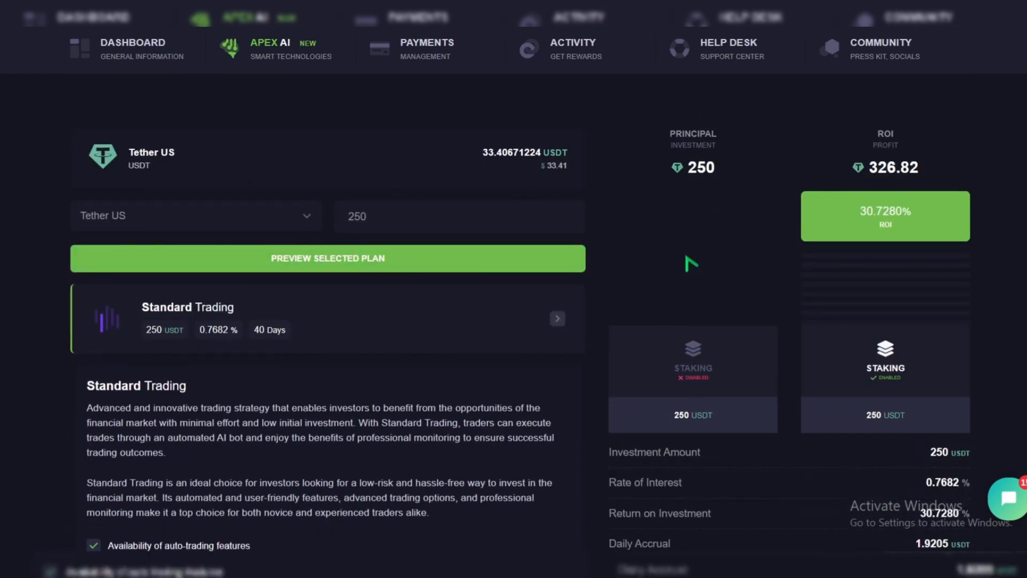
pyautogui.moveTo(881, 194)
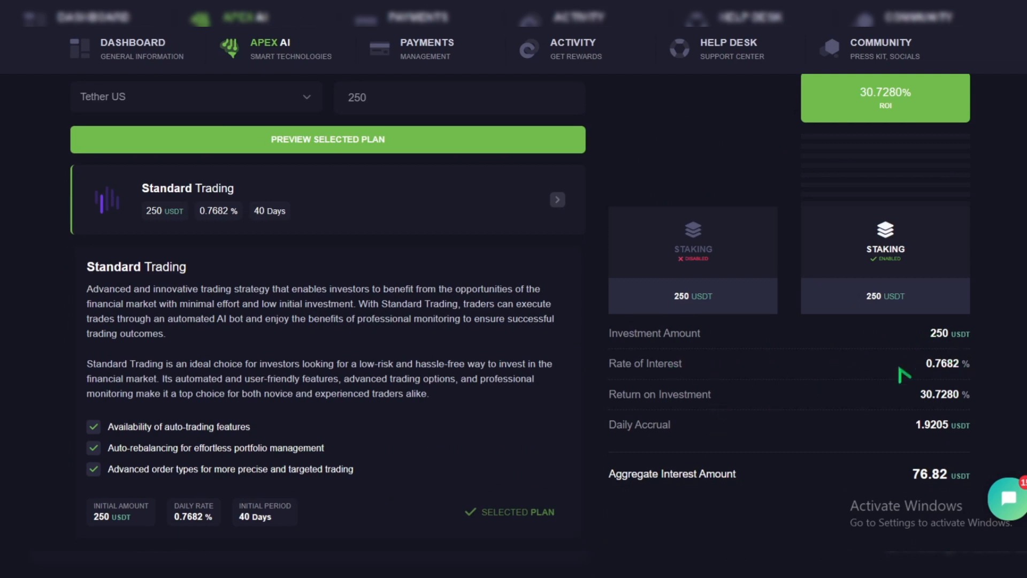
pyautogui.moveTo(729, 368)
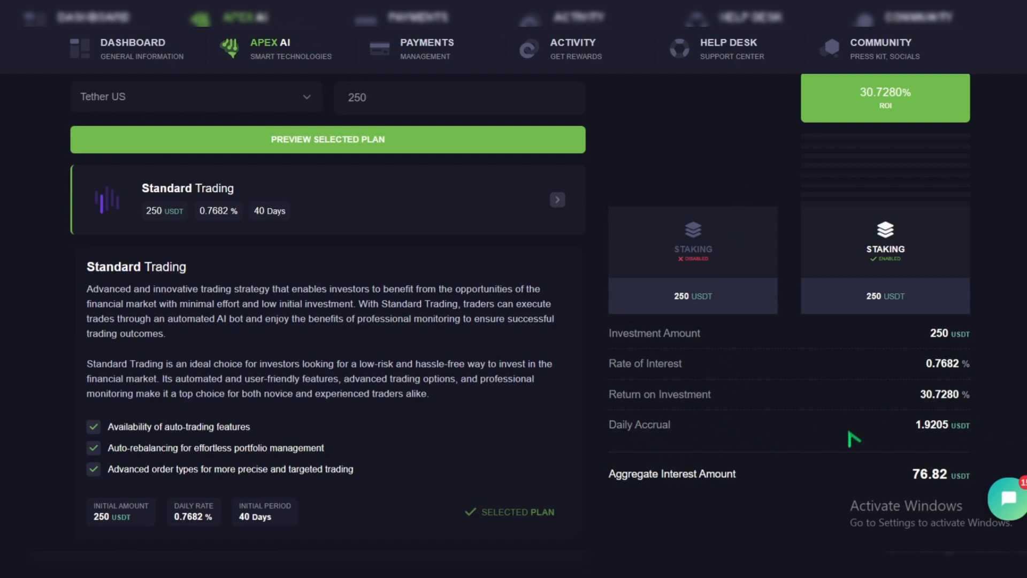
pyautogui.moveTo(884, 389)
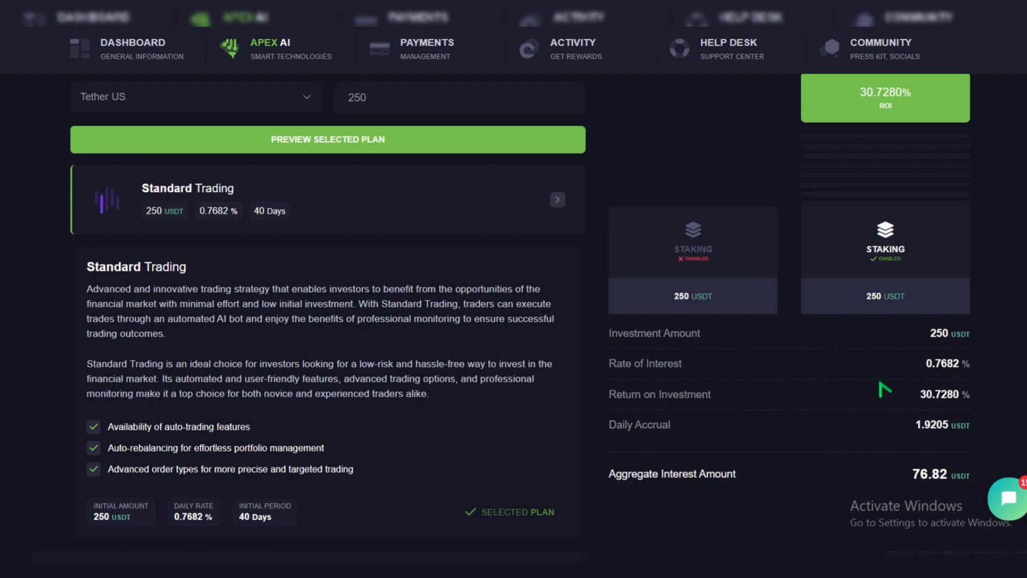
pyautogui.scroll(-3)
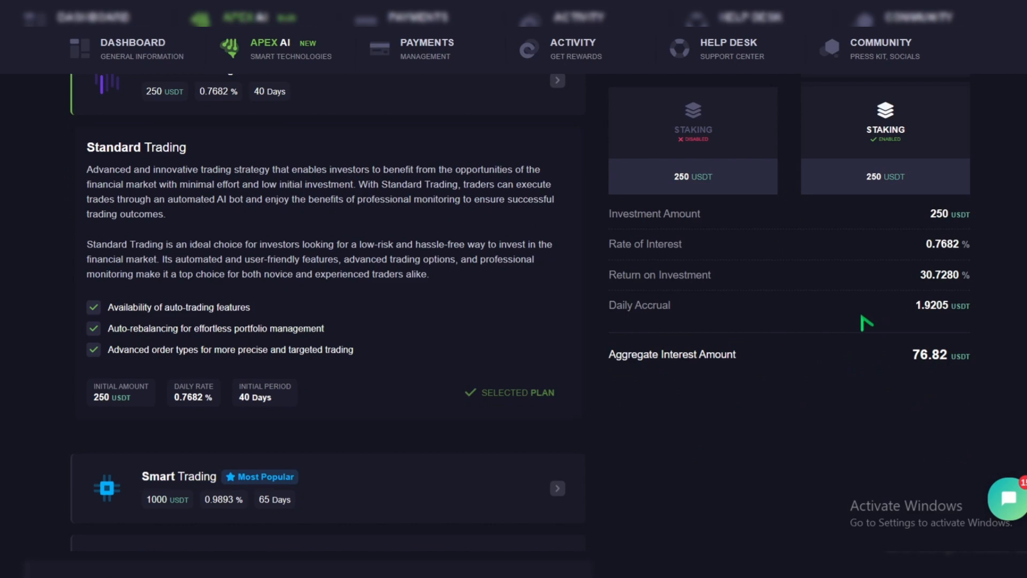
pyautogui.scroll(-3)
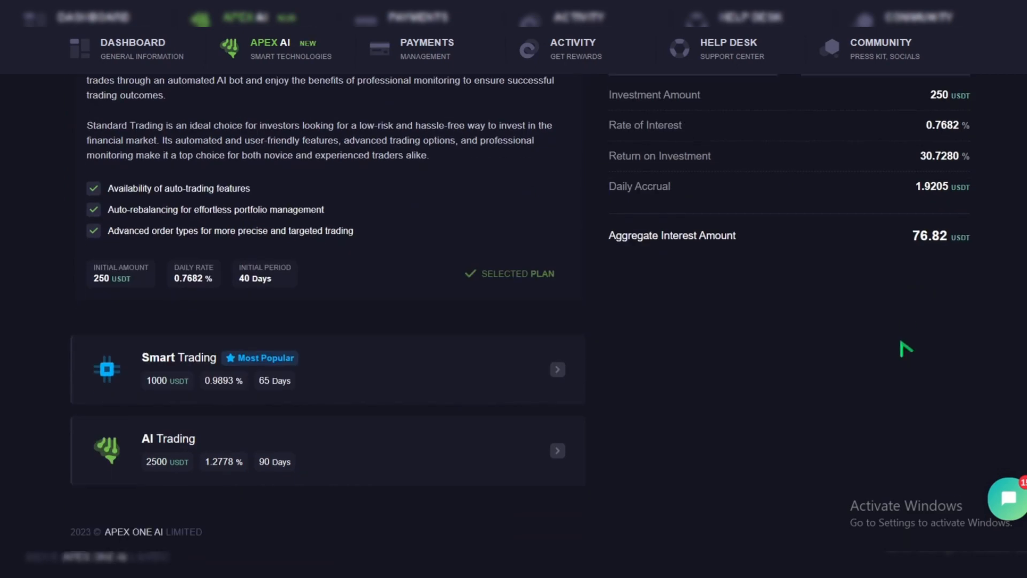
pyautogui.scroll(3)
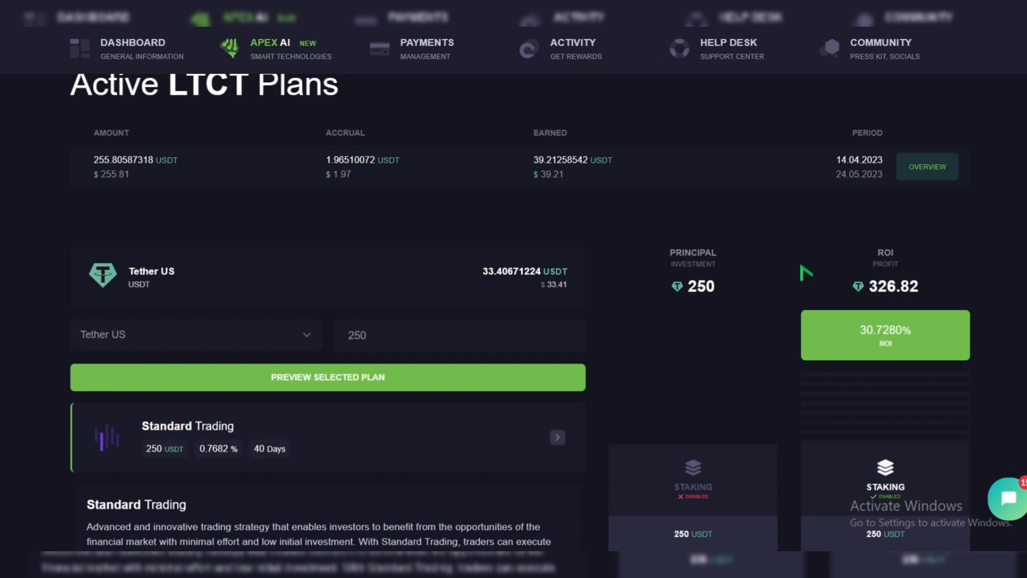
pyautogui.moveTo(376, 291)
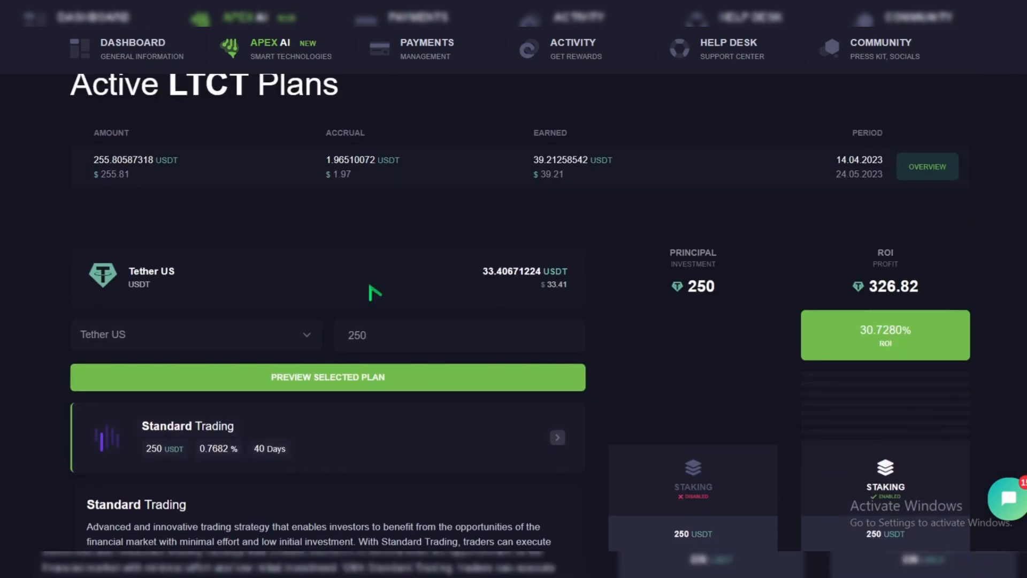
# - Scroll the LTCT page past the active plan to the Smart and AI Trading tiers
pyautogui.scroll(-3)
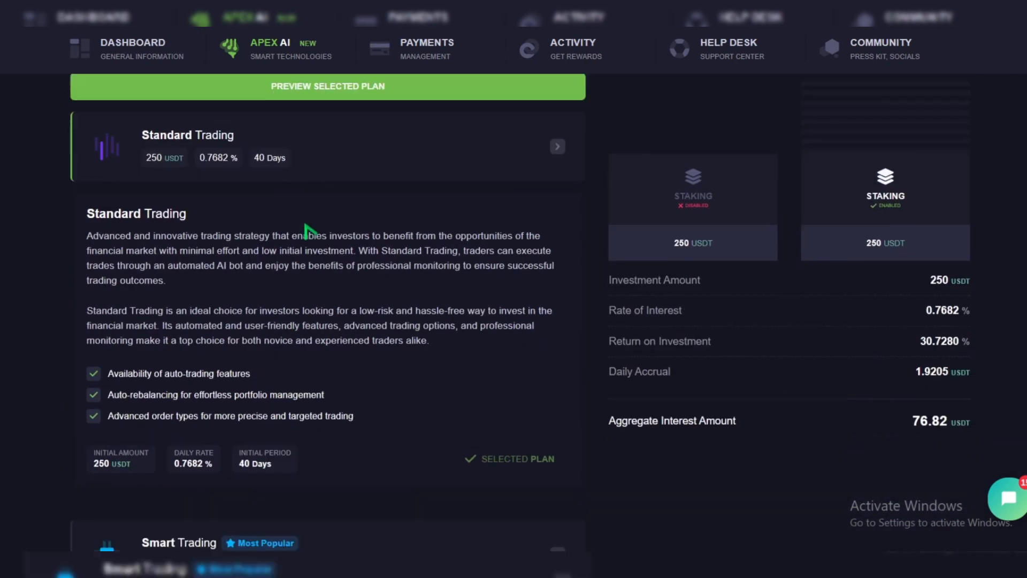
pyautogui.scroll(-3)
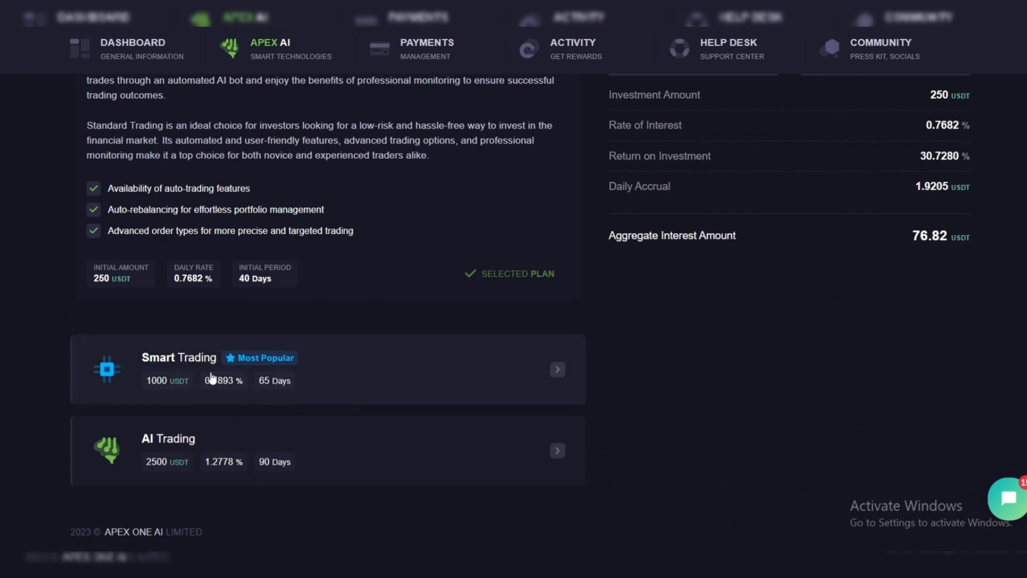
pyautogui.moveTo(468, 362)
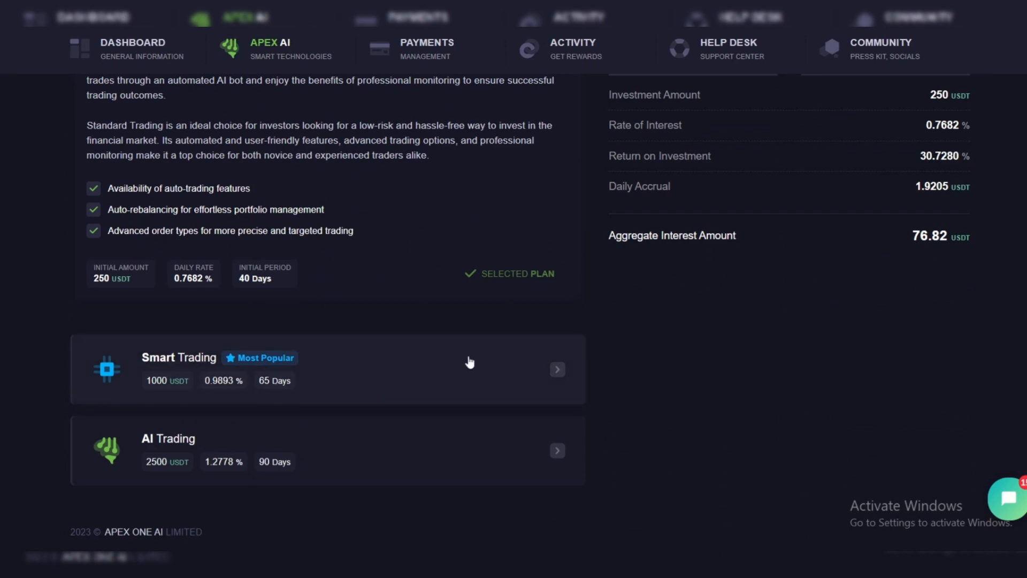
pyautogui.moveTo(263, 438)
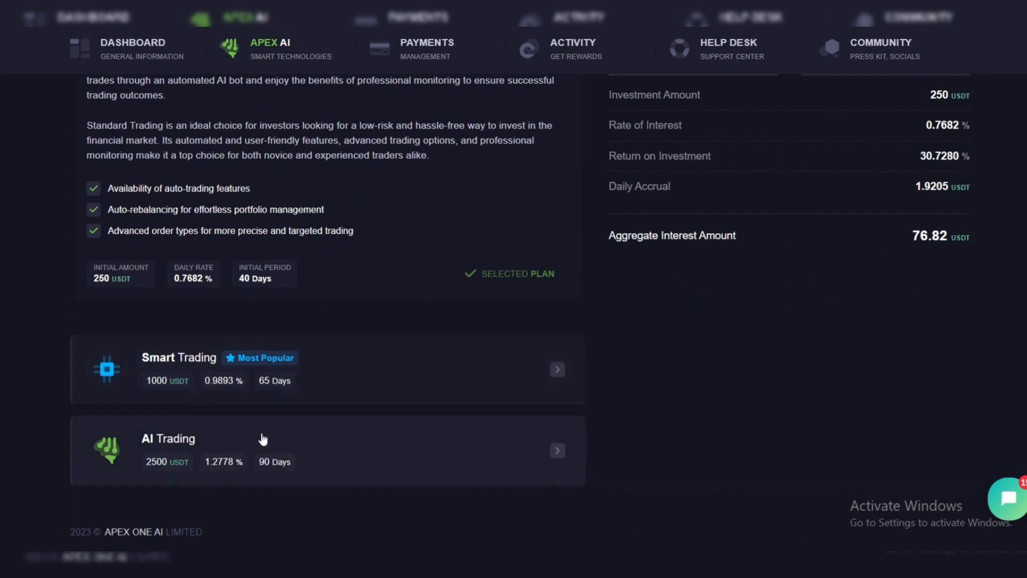
pyautogui.moveTo(536, 454)
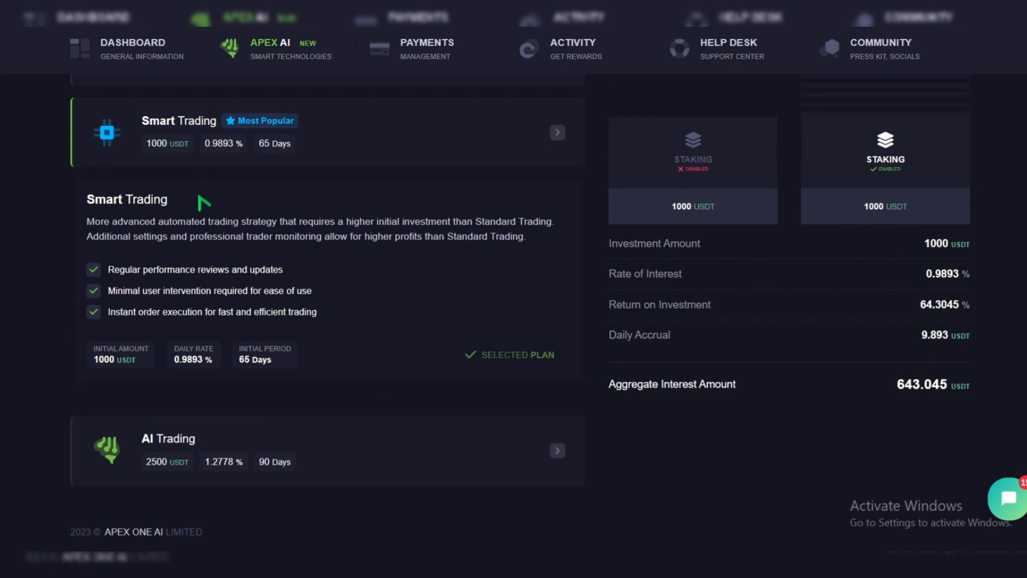
pyautogui.moveTo(205, 141)
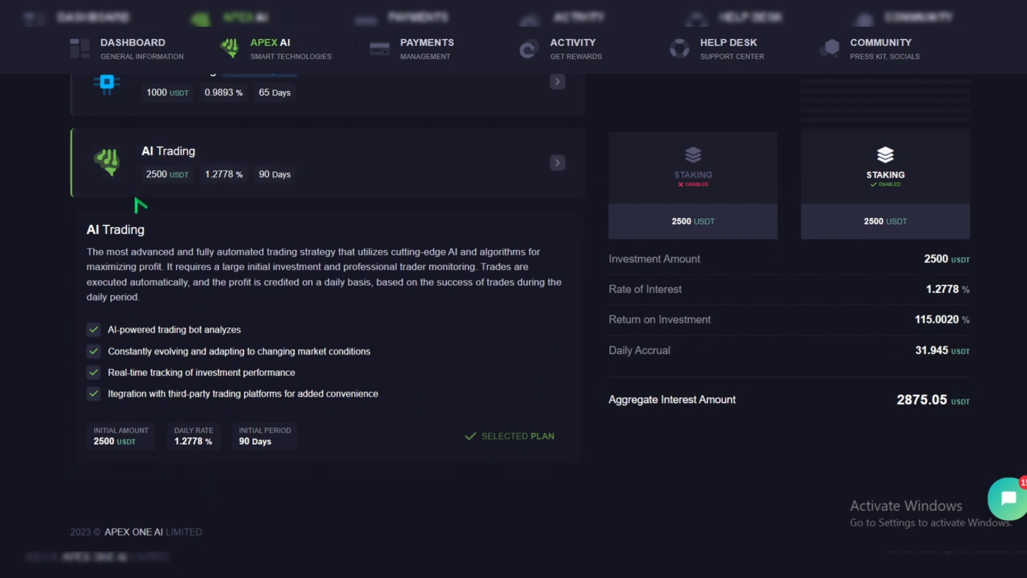
pyautogui.moveTo(260, 182)
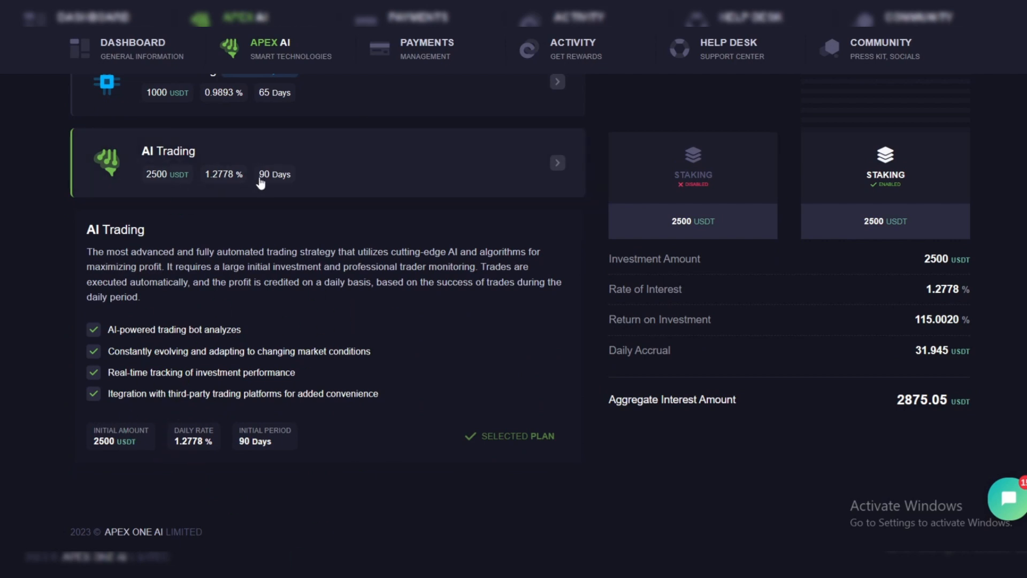
pyautogui.moveTo(399, 299)
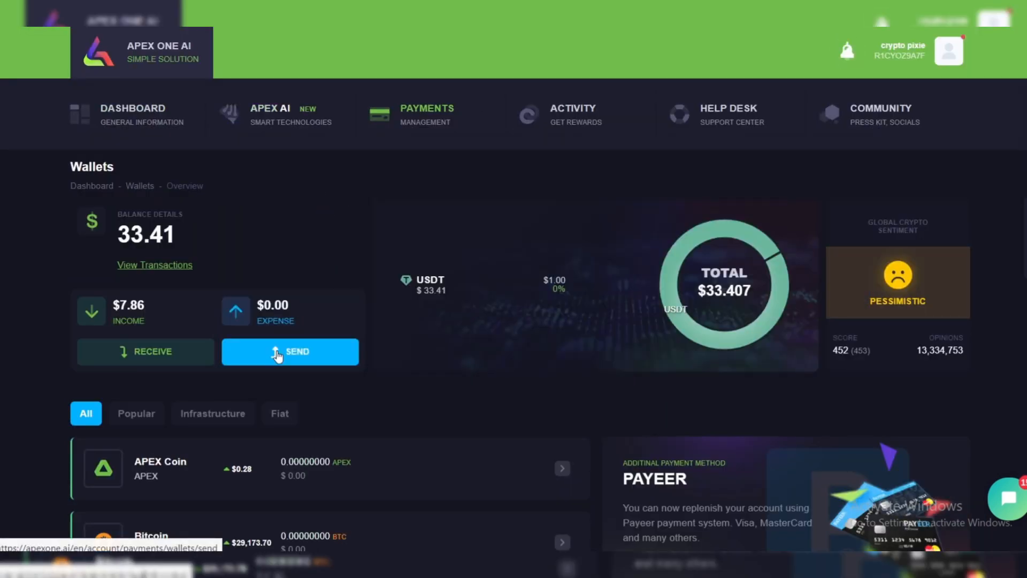
# - Start a USDT send on the TRC20 network with an amount of 32
pyautogui.click(290, 351)
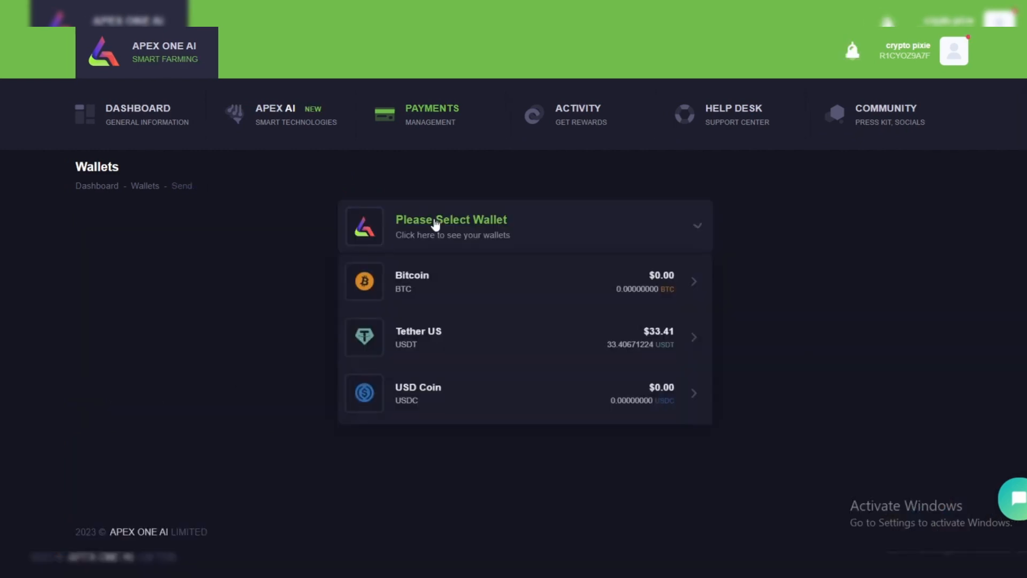
pyautogui.moveTo(418, 337)
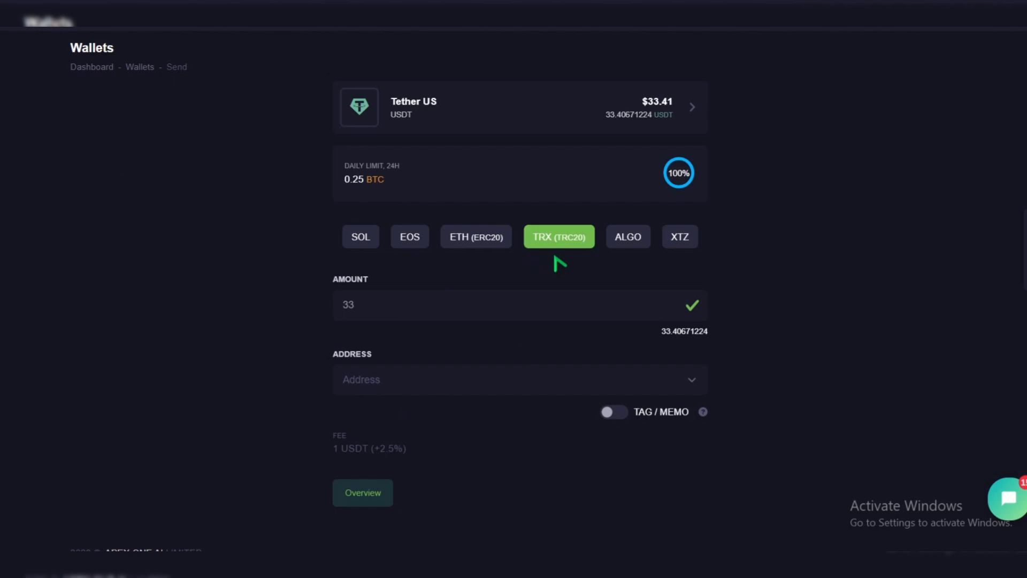
pyautogui.write('32')
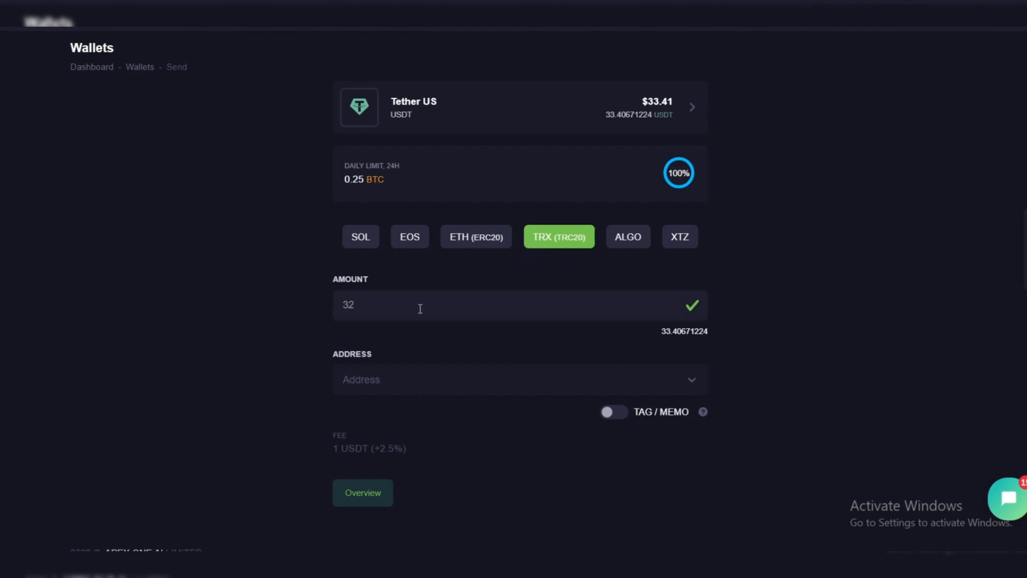
pyautogui.moveTo(362, 310)
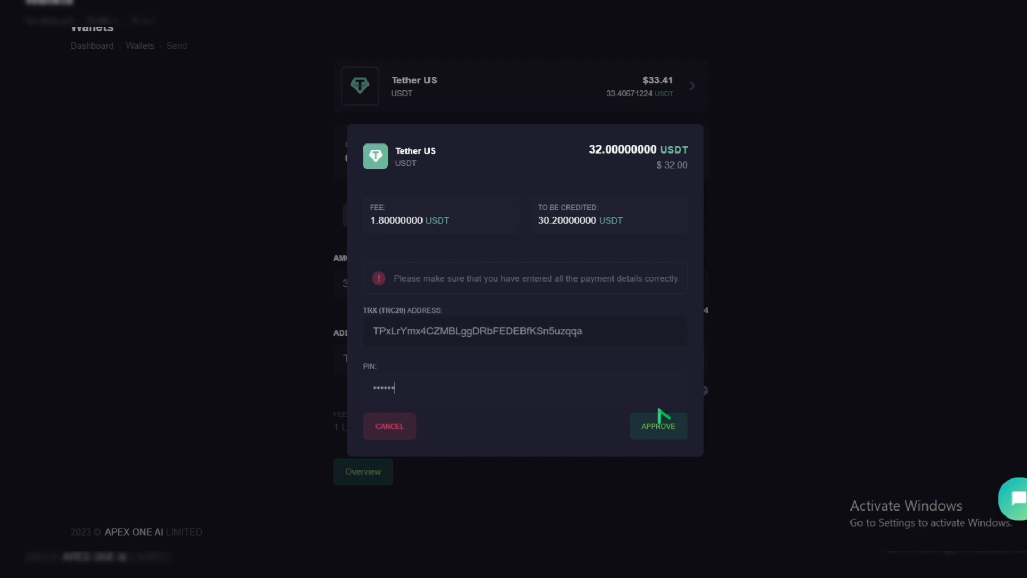
# - Approve the 32 USDT withdrawal so it appears pending in the transactions list
pyautogui.click(658, 426)
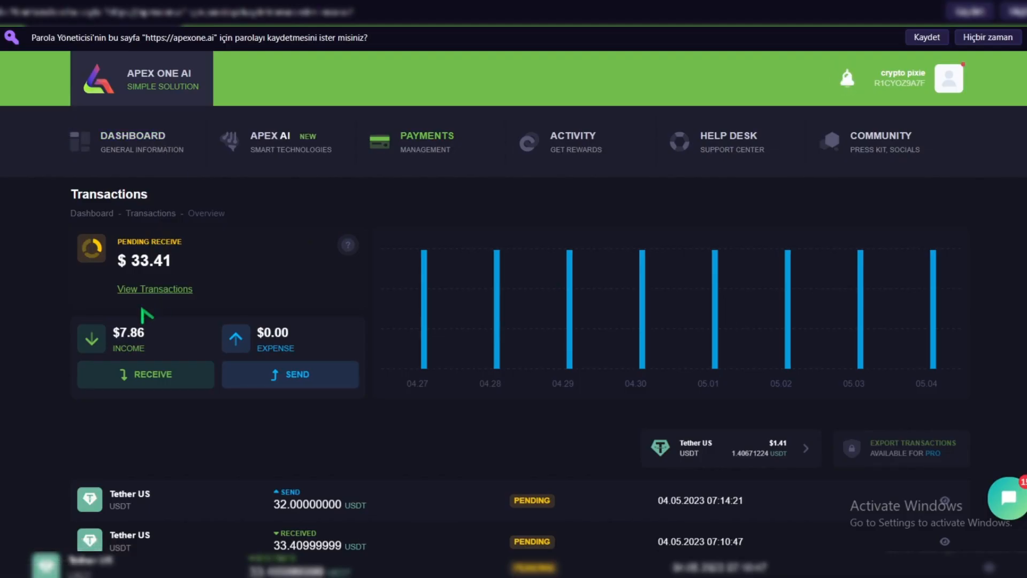
pyautogui.moveTo(124, 247)
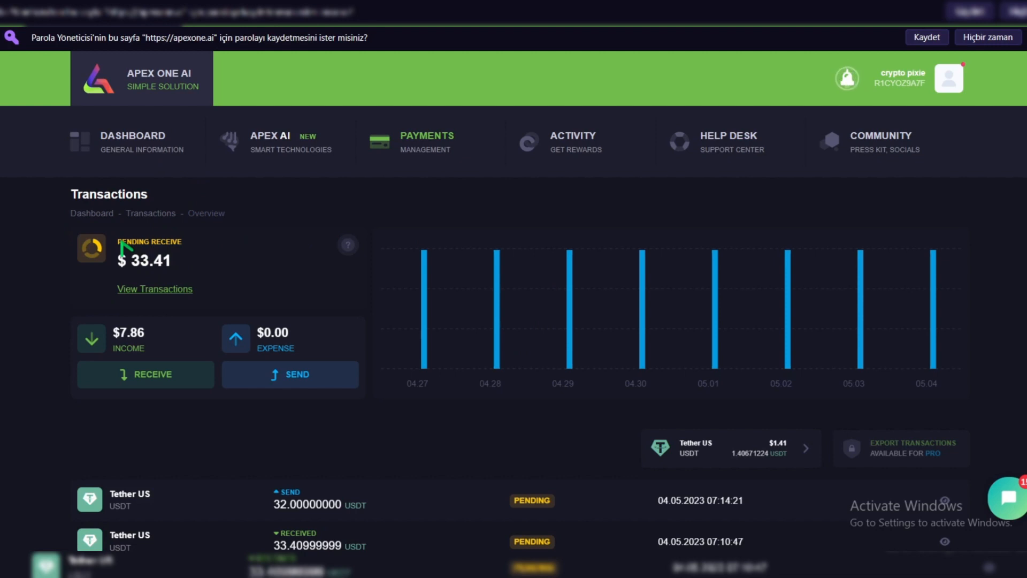
pyautogui.moveTo(154, 289)
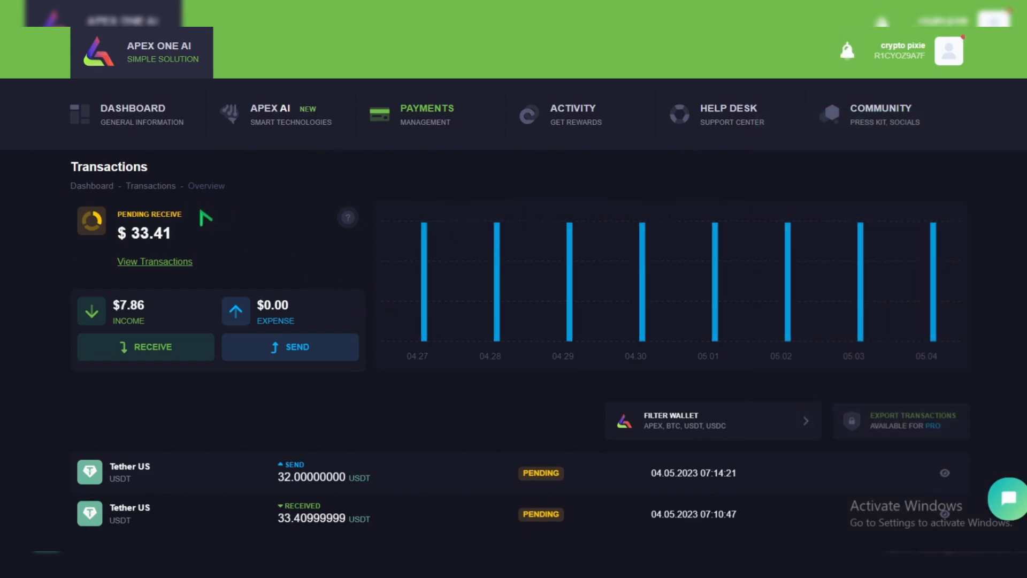
pyautogui.moveTo(164, 63)
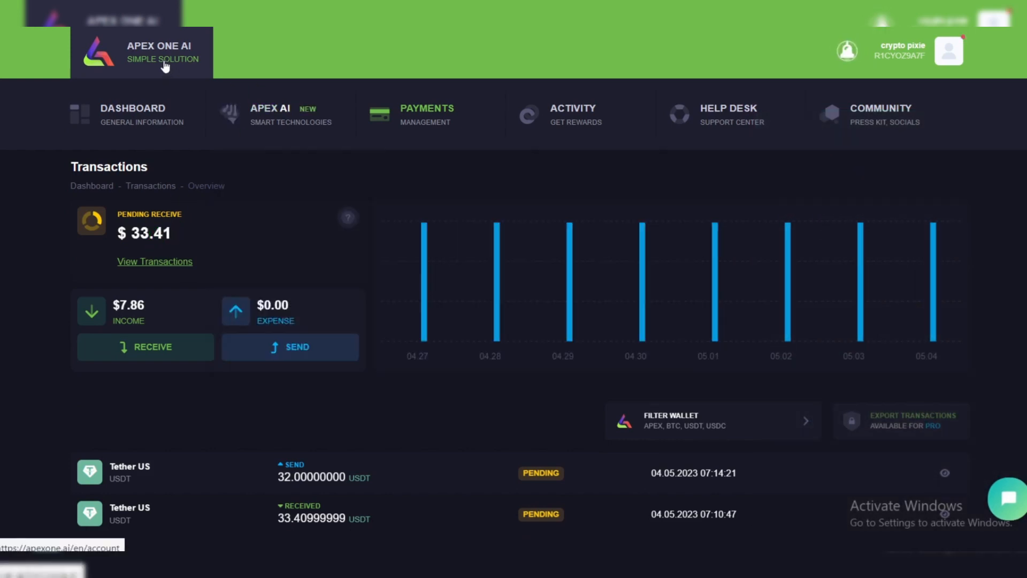
pyautogui.moveTo(364, 275)
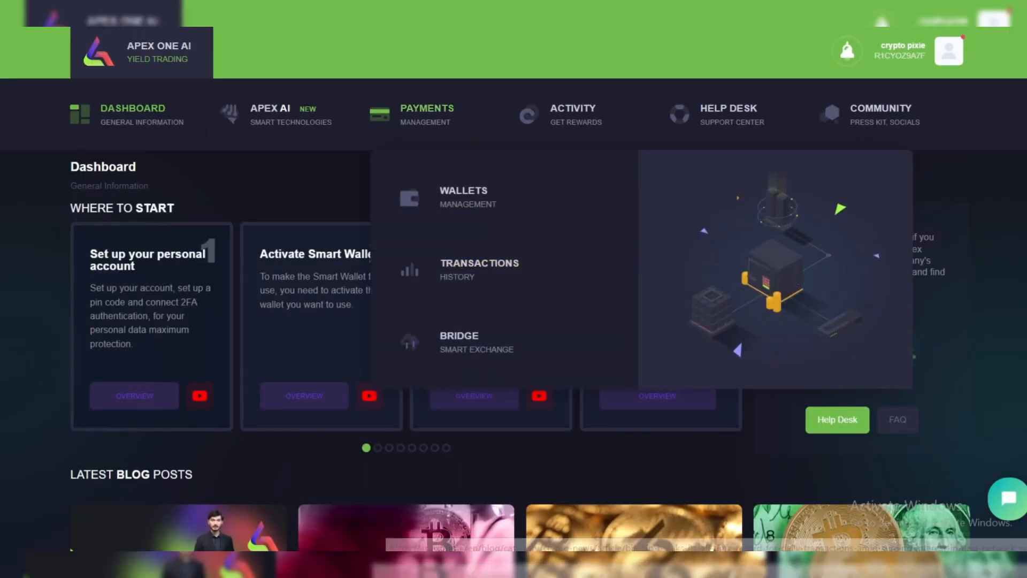
# - Go to the Apex Community page with its social channels and client testimonials
pyautogui.scroll(-3)
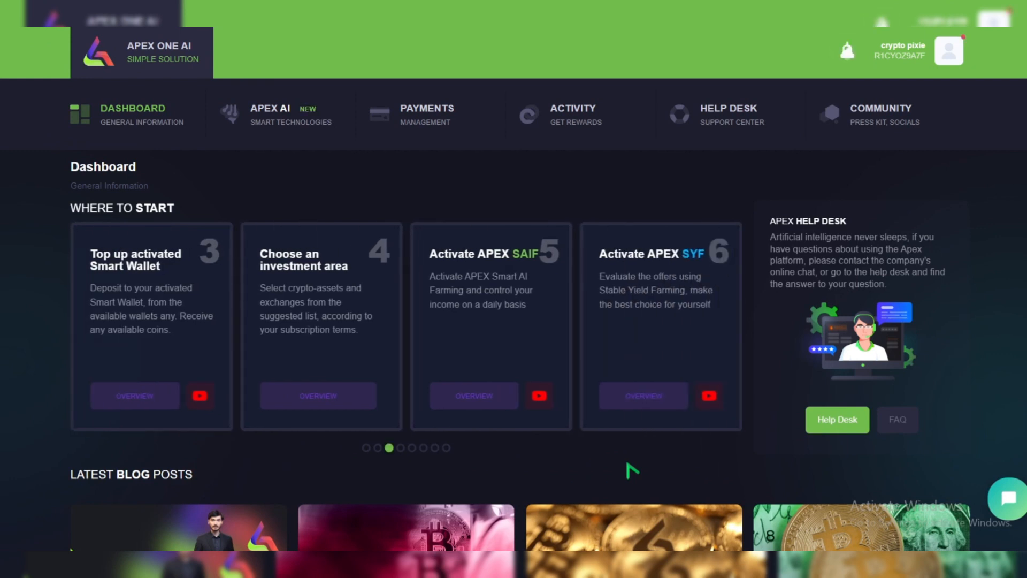
pyautogui.click(880, 113)
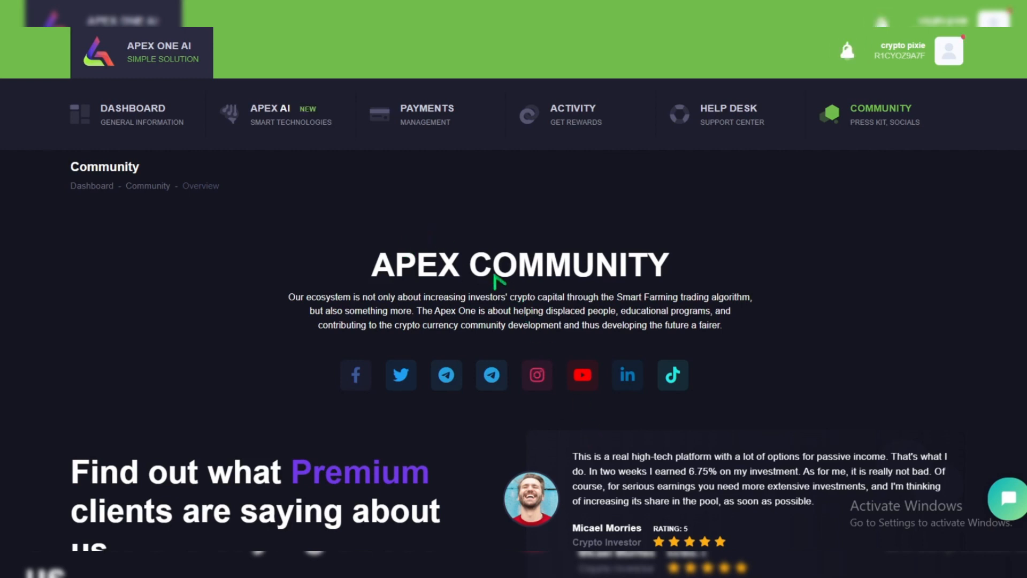
# - Go to the Wallets overview showing the 1.41 USDT balance and coin list
pyautogui.click(426, 114)
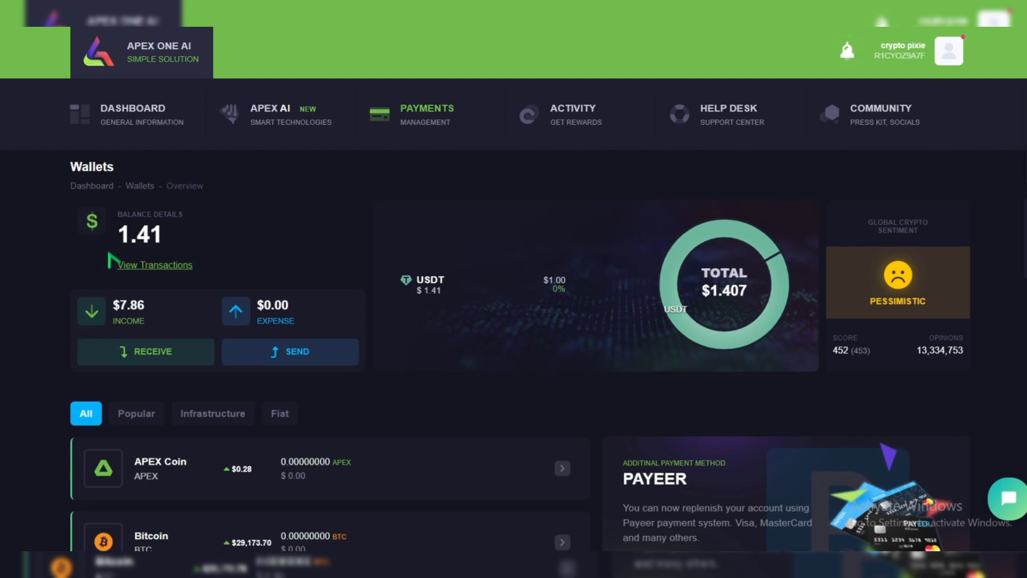
pyautogui.moveTo(182, 238)
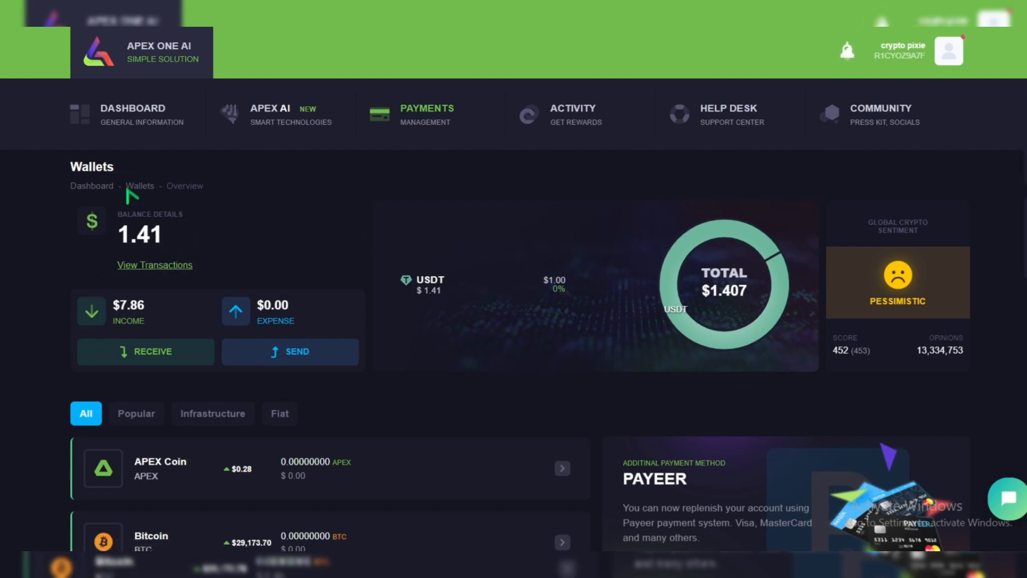
pyautogui.moveTo(209, 255)
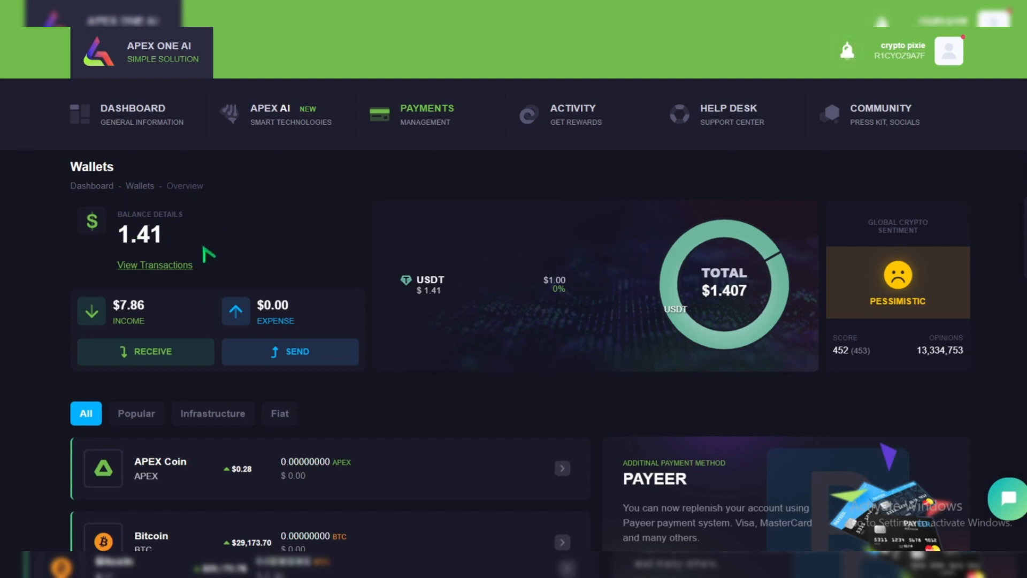
pyautogui.moveTo(180, 203)
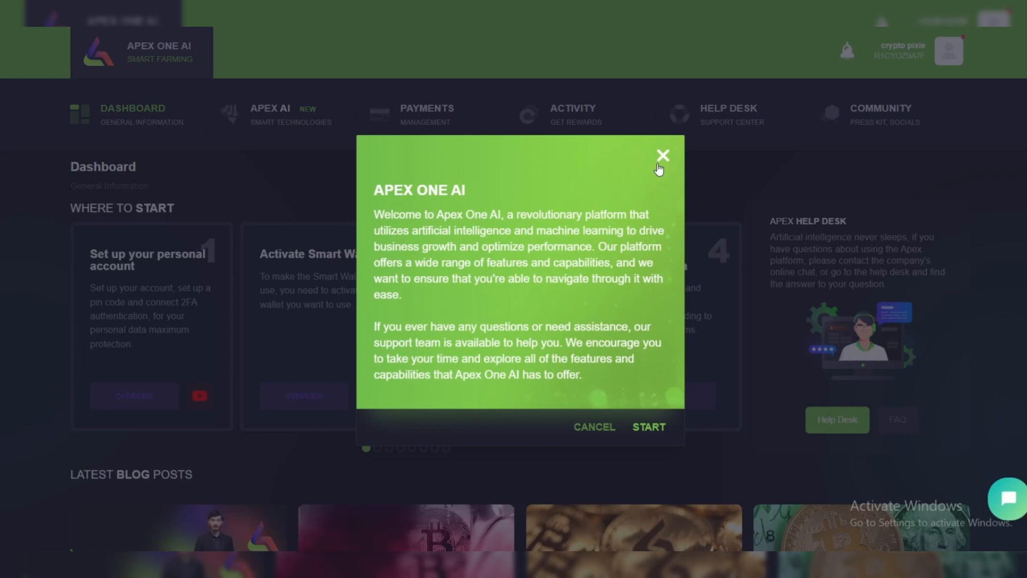
# - Close the welcome message to show the getting-started cards up to Make a profit every day
pyautogui.click(661, 154)
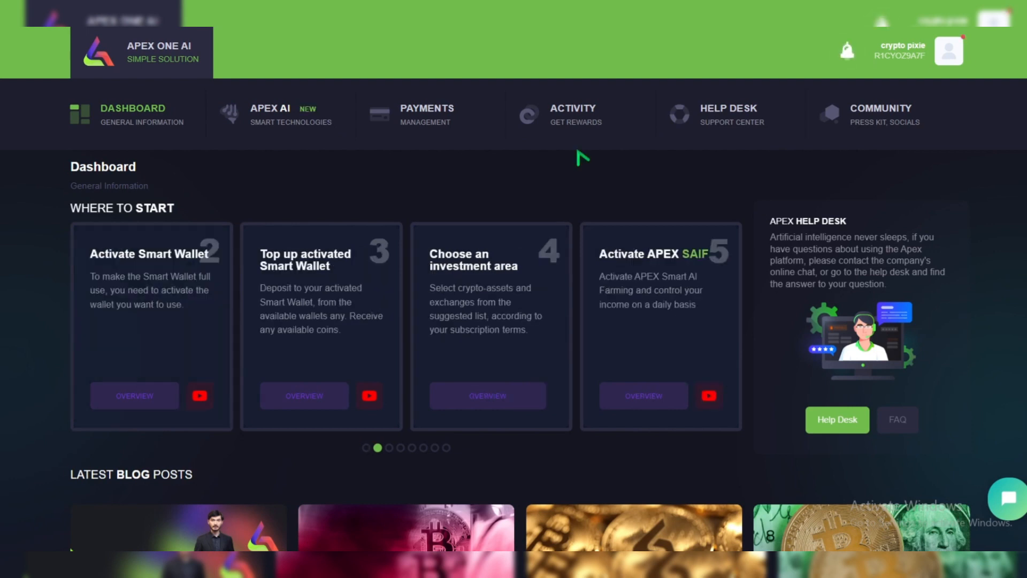
pyautogui.moveTo(418, 207)
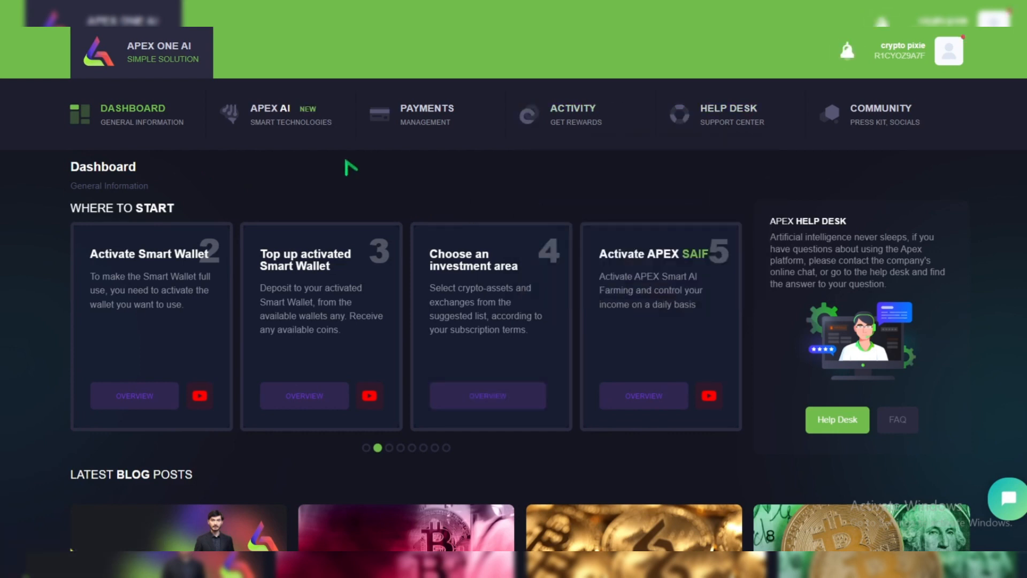
pyautogui.click(401, 447)
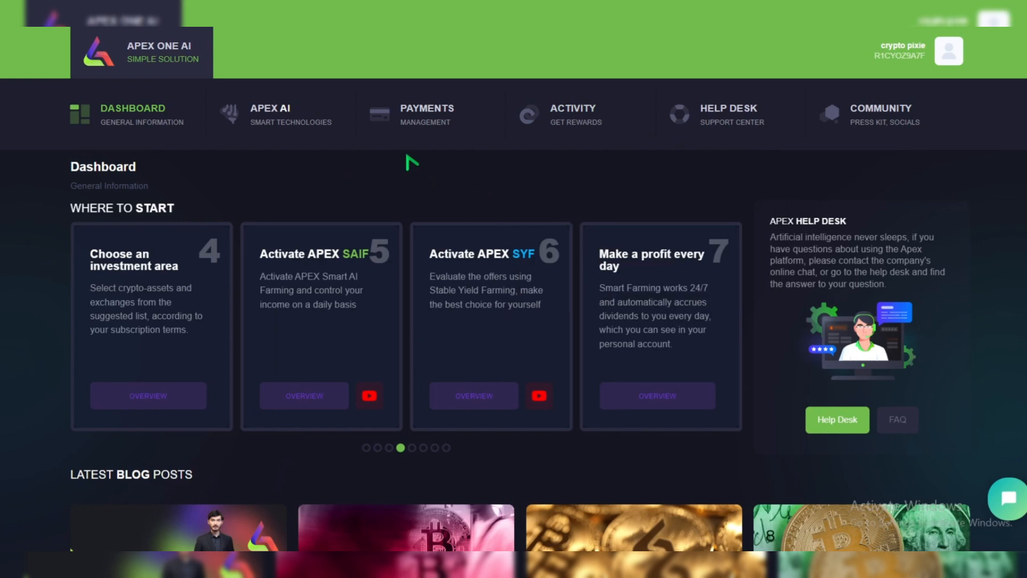